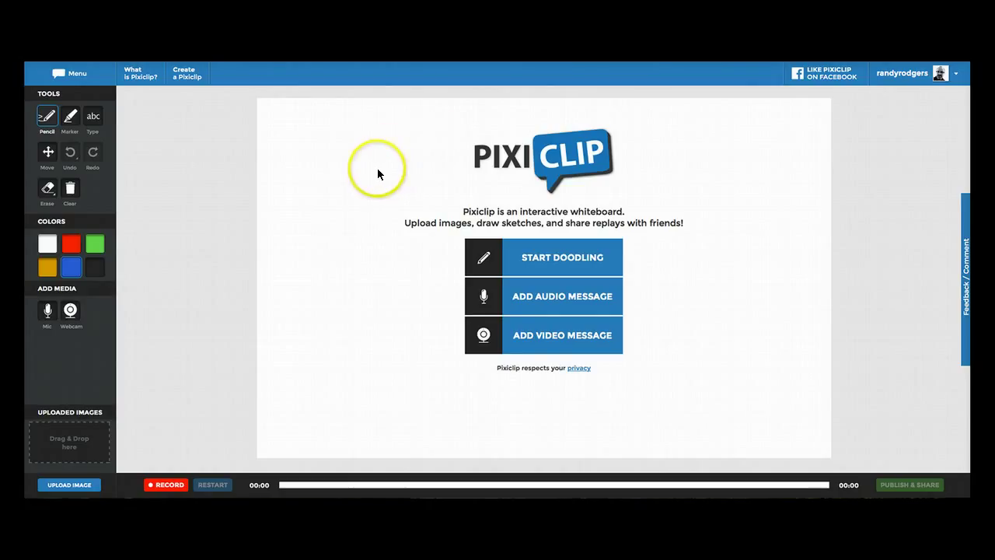
{"action": "mouse_move", "coordinate": [556, 361]}
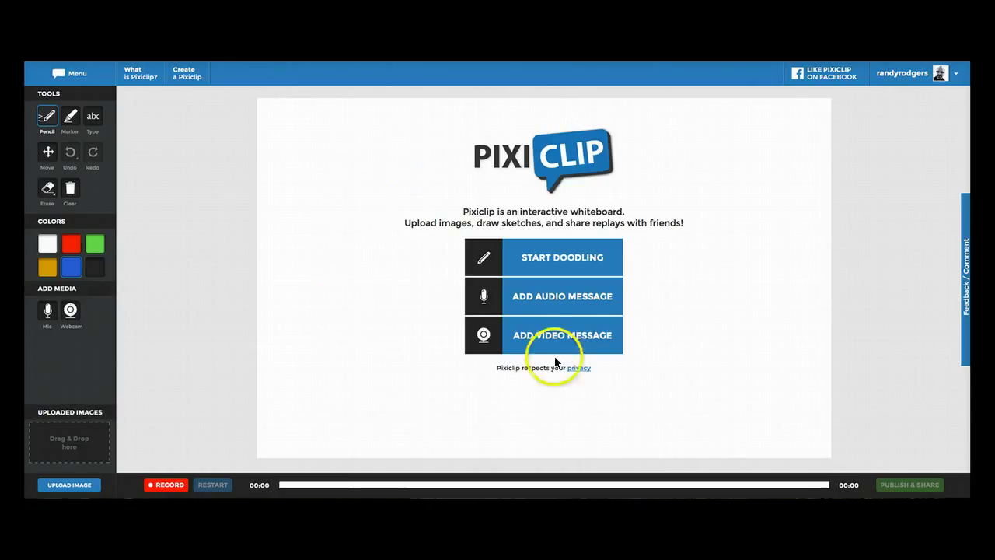
{"action": "mouse_move", "coordinate": [565, 343]}
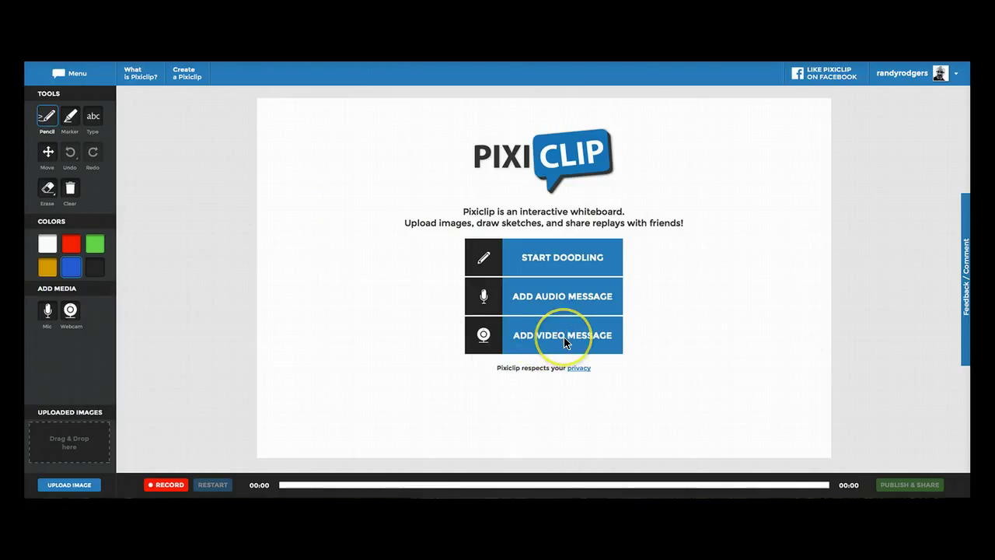
{"action": "mouse_move", "coordinate": [717, 270]}
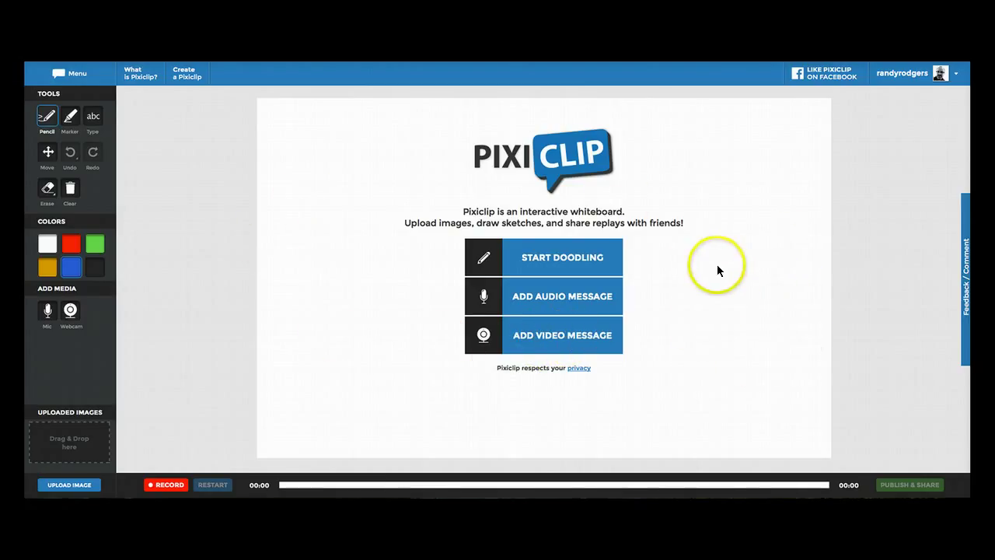
{"action": "mouse_move", "coordinate": [561, 258]}
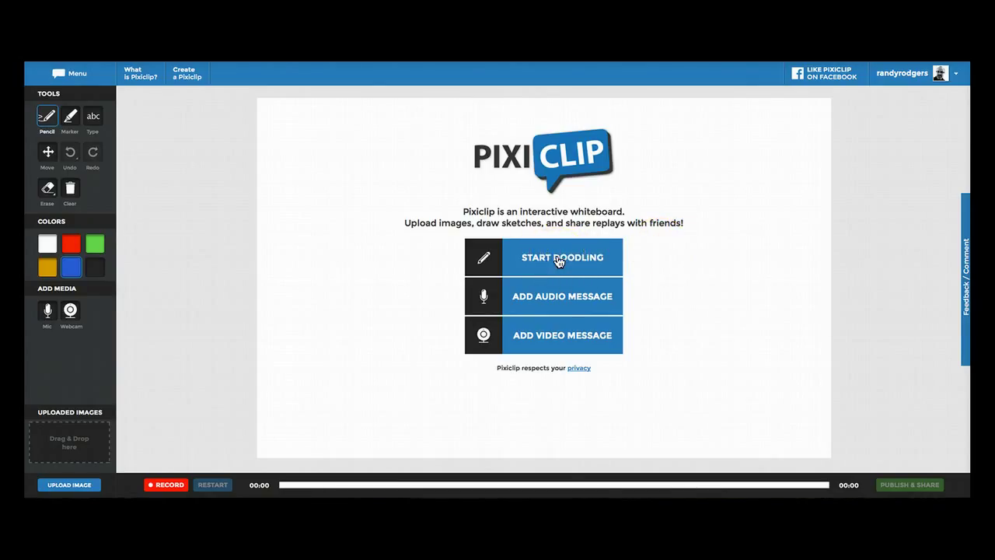
- Open a blank whiteboard with Start Doodling
{"action": "left_click", "coordinate": [562, 258]}
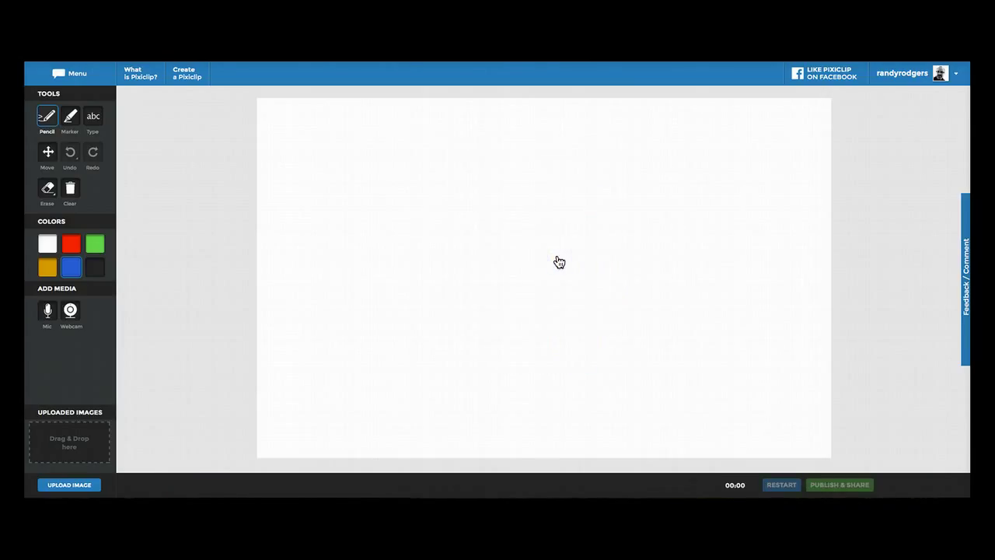
{"action": "mouse_move", "coordinate": [332, 318]}
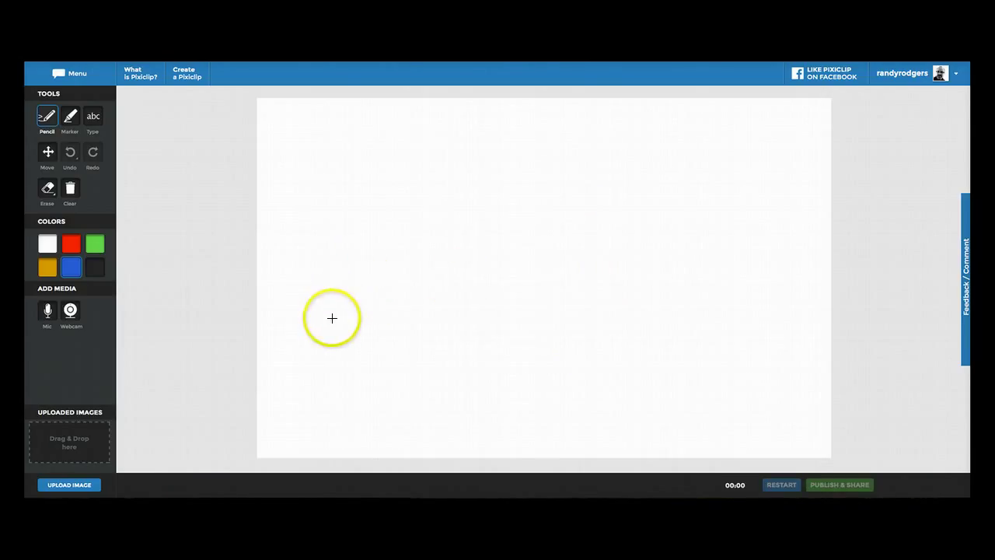
{"action": "mouse_move", "coordinate": [395, 153]}
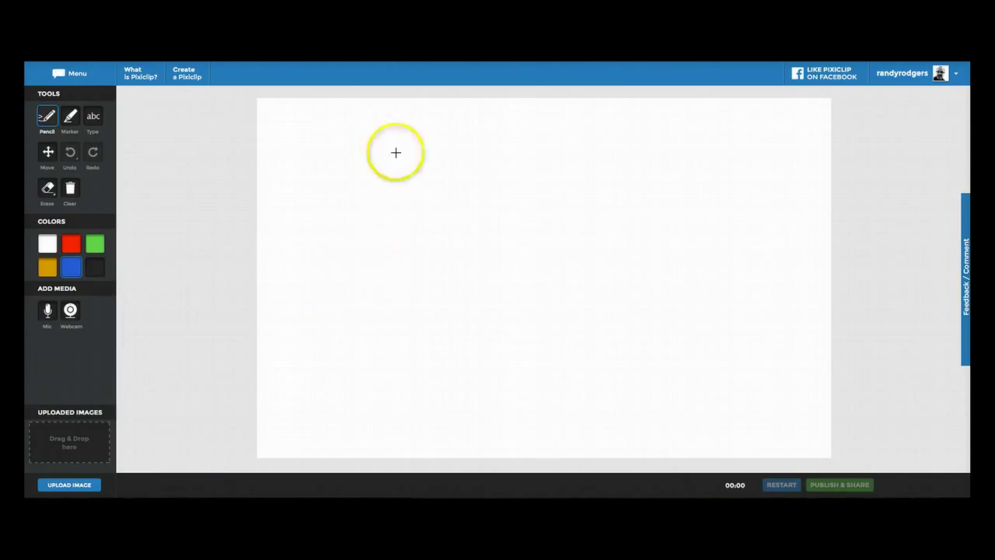
{"action": "mouse_move", "coordinate": [426, 247]}
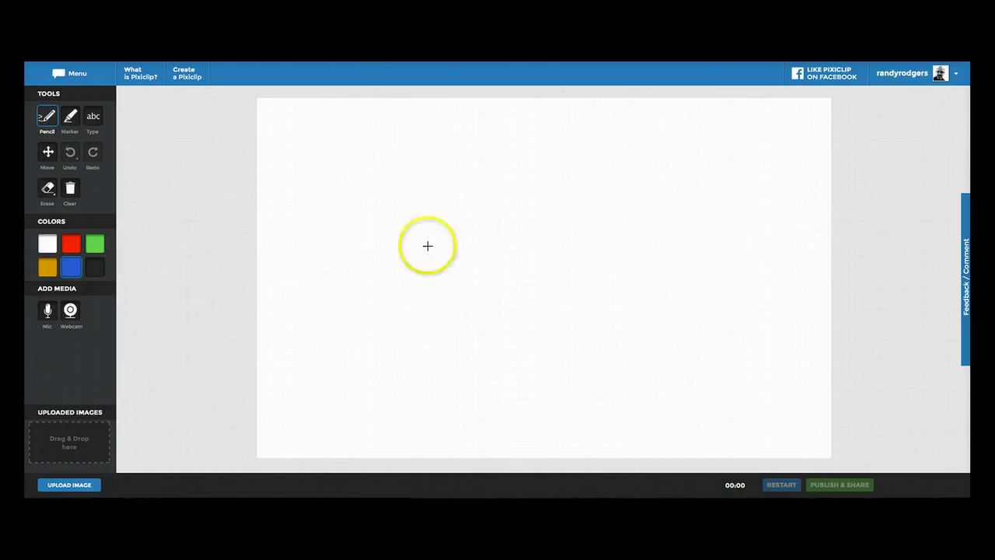
{"action": "mouse_move", "coordinate": [545, 272]}
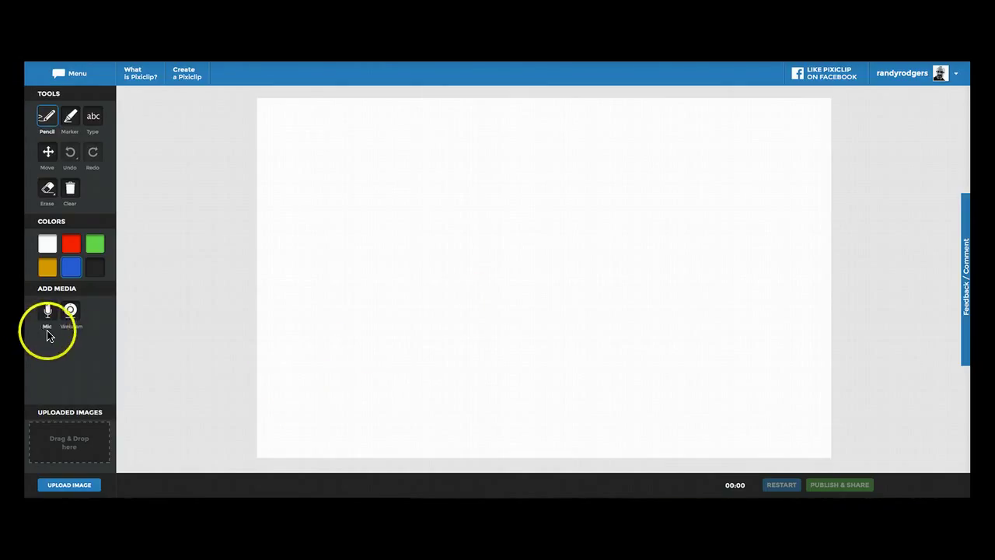
- Enable Mic narration and allow microphone access in the Flash prompt
{"action": "left_click", "coordinate": [47, 311]}
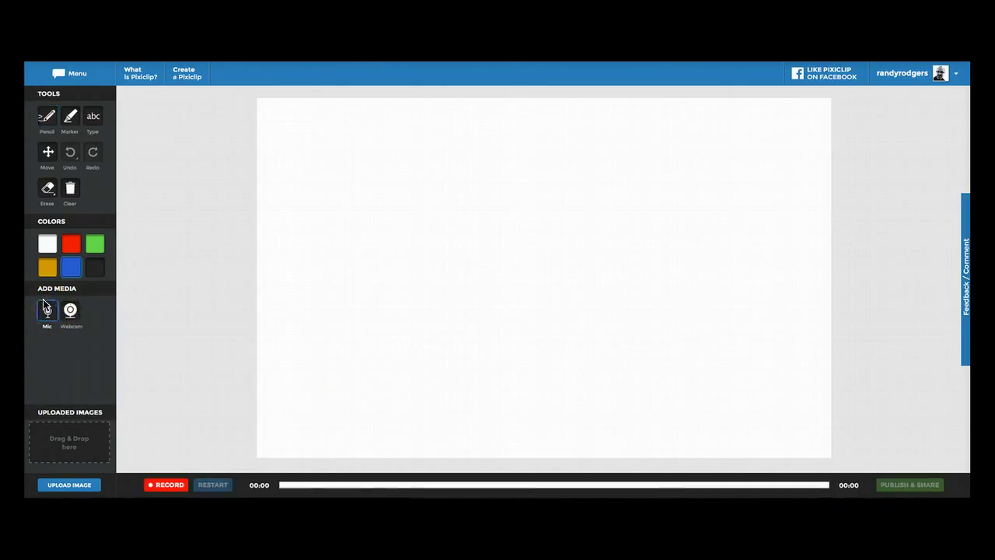
{"action": "left_click", "coordinate": [47, 310]}
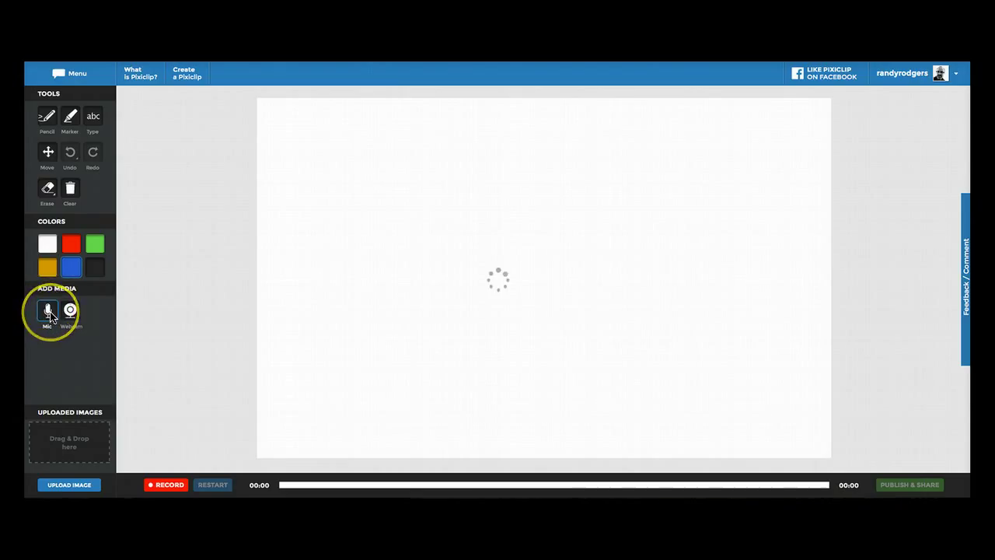
{"action": "left_click", "coordinate": [46, 310]}
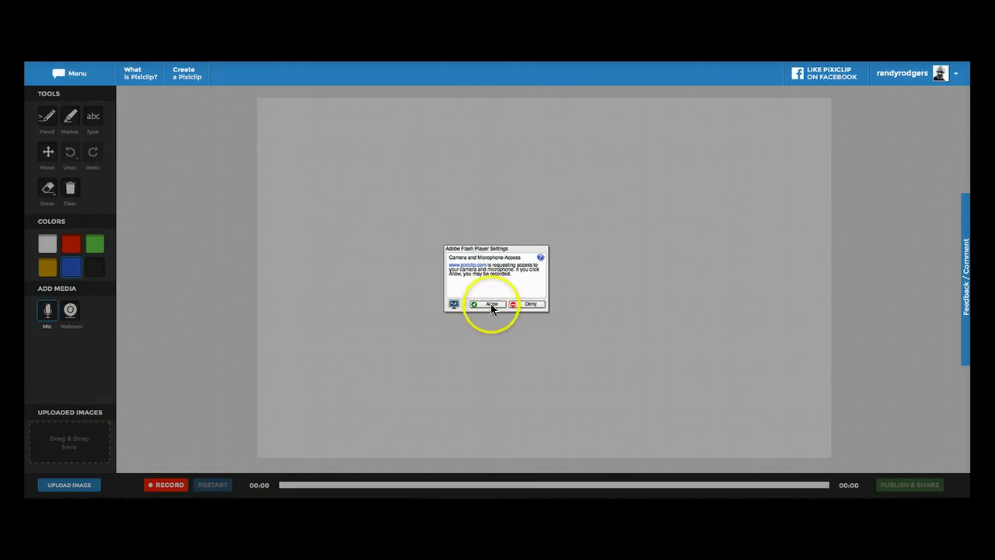
{"action": "left_click", "coordinate": [488, 303]}
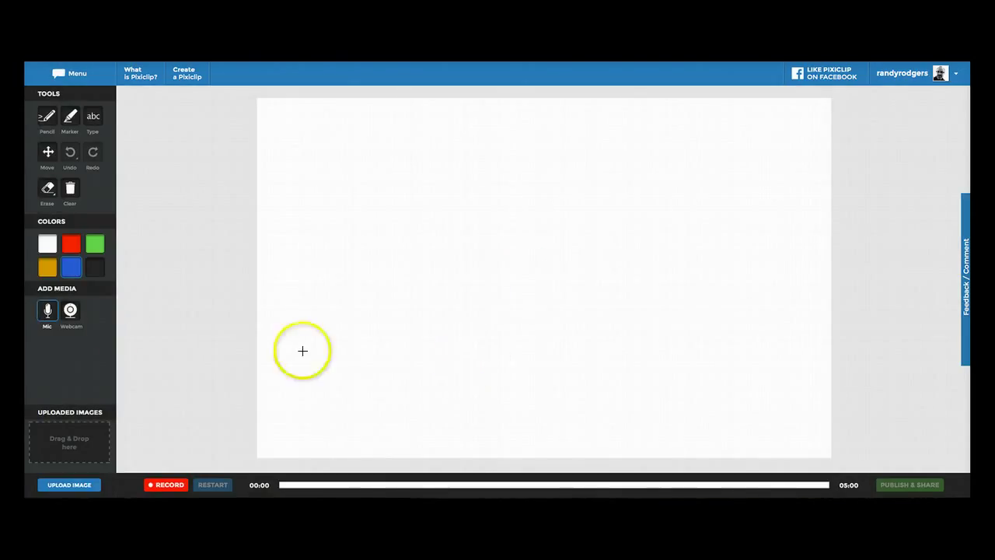
{"action": "mouse_move", "coordinate": [569, 267]}
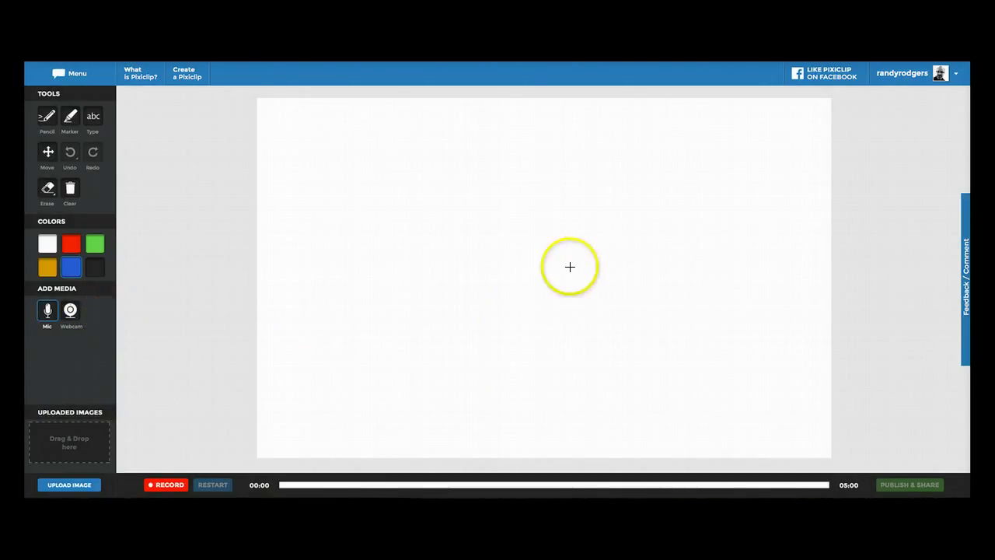
{"action": "mouse_move", "coordinate": [266, 426]}
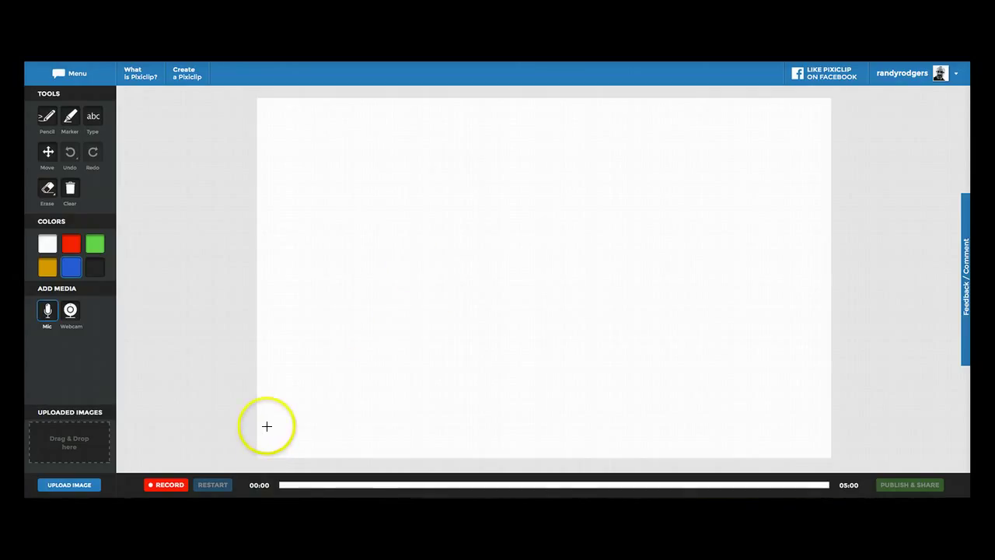
{"action": "mouse_move", "coordinate": [266, 416]}
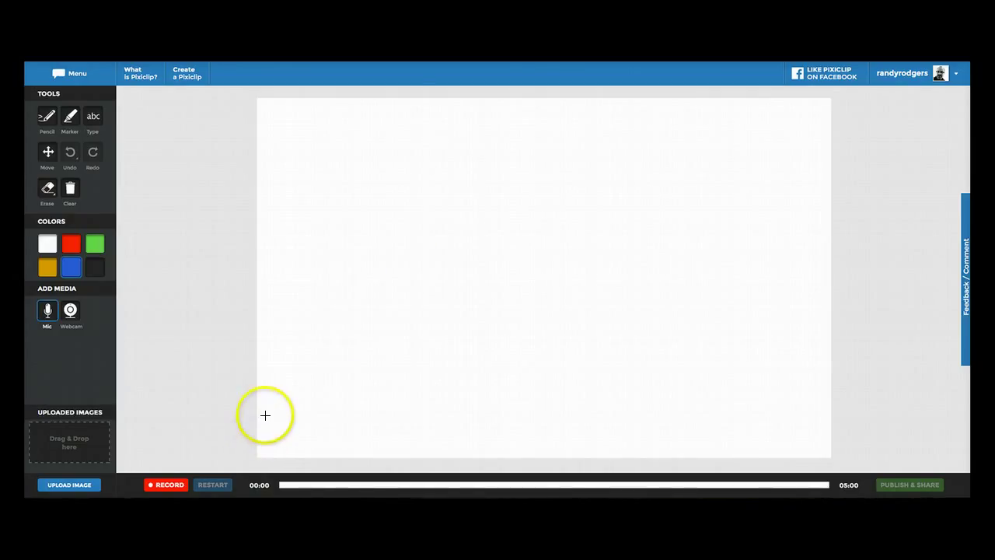
{"action": "mouse_move", "coordinate": [103, 357]}
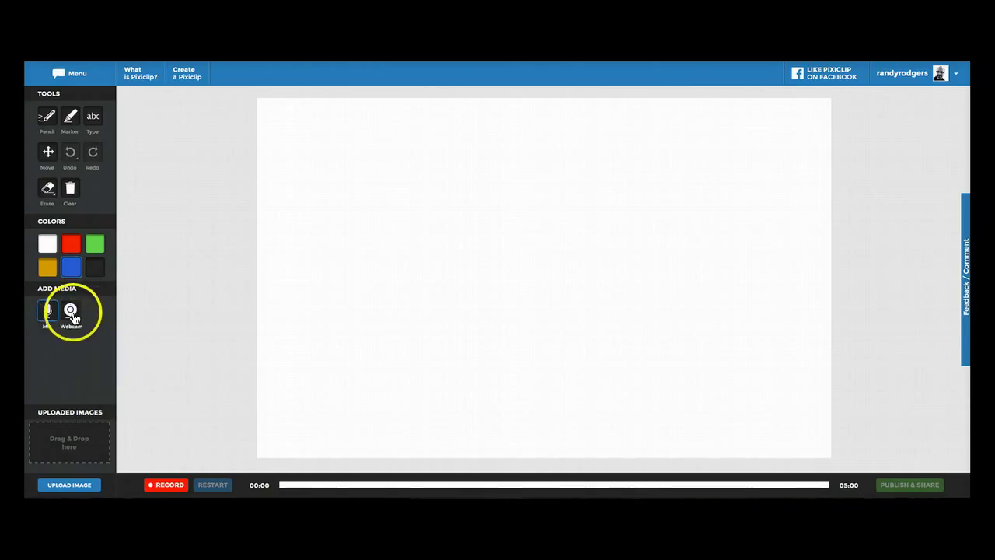
- Add the Webcam feed and allow camera access in the Flash prompt
{"action": "left_click", "coordinate": [69, 311]}
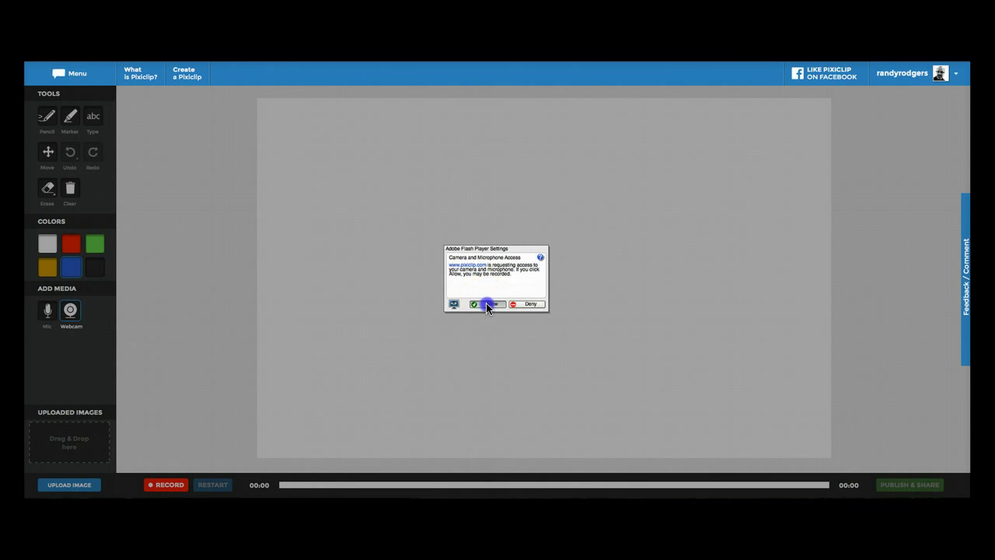
{"action": "left_click", "coordinate": [488, 303]}
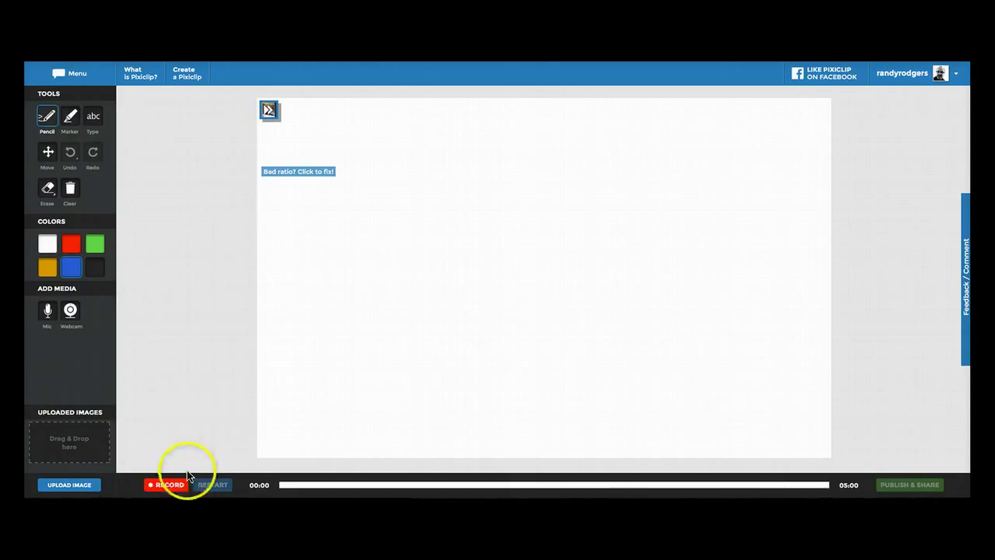
- Start recording and handwrite 23 × 2 = 46 in black pencil
{"action": "left_click", "coordinate": [166, 484]}
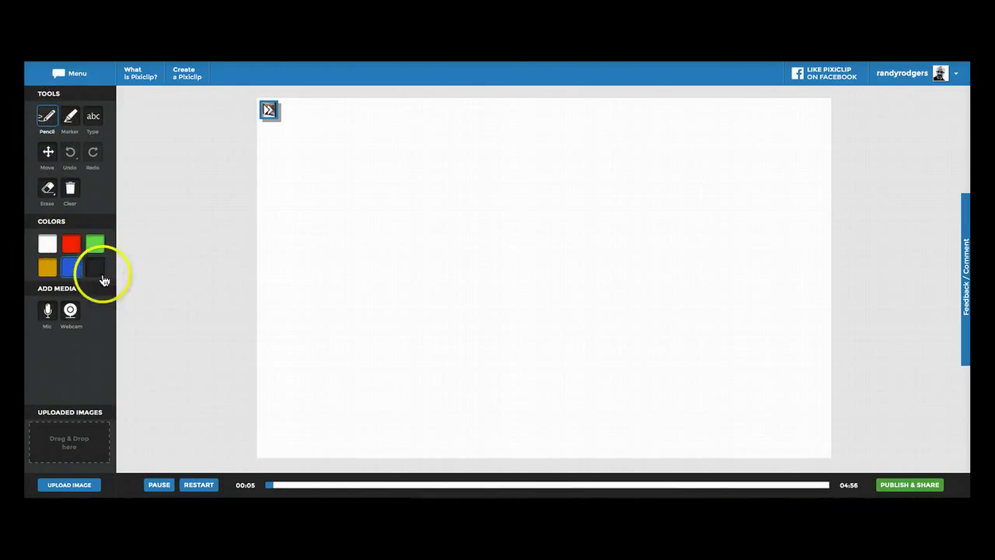
{"action": "left_click", "coordinate": [94, 267]}
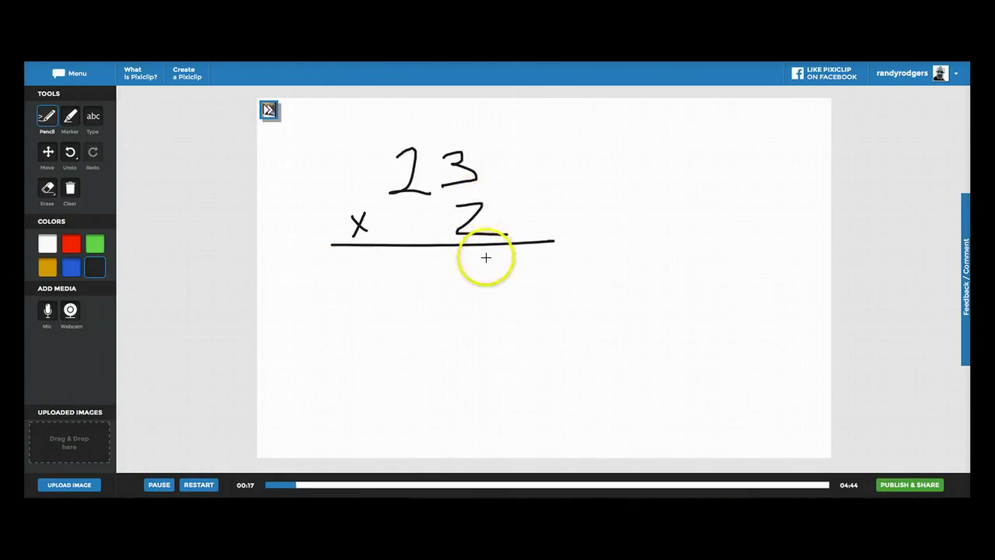
{"action": "left_click_drag", "start_coordinate": [497, 265], "coordinate": [486, 299]}
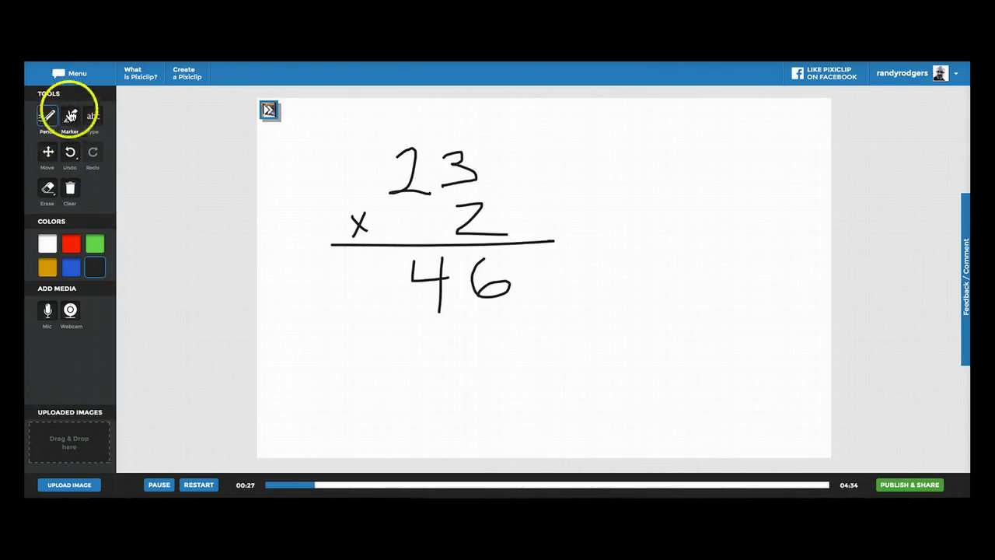
- Circle the 46 and draw an arrow toward it with the red Marker
{"action": "left_click", "coordinate": [70, 115]}
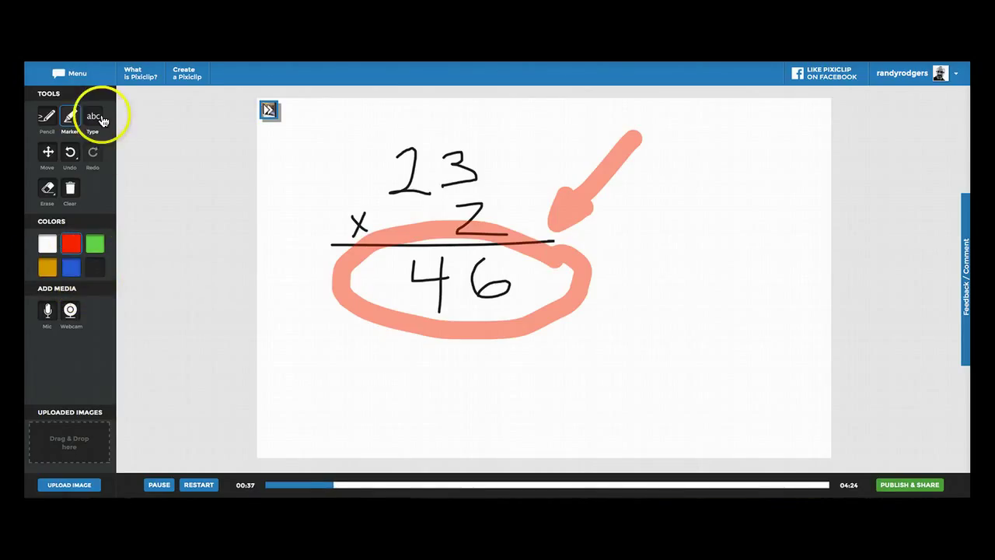
{"action": "left_click", "coordinate": [92, 115]}
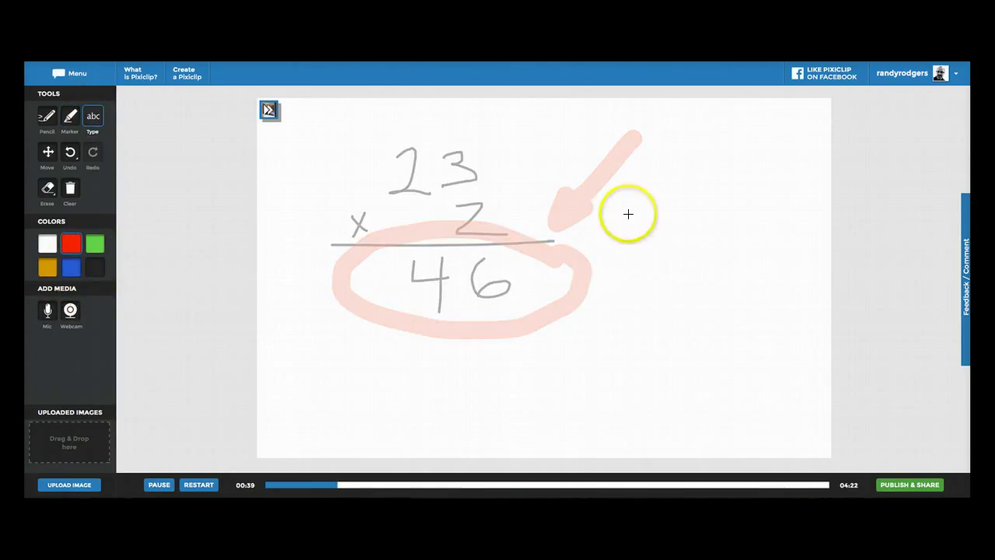
- Type red text 123456 in a text box right of the arrow
{"action": "left_click", "coordinate": [629, 214]}
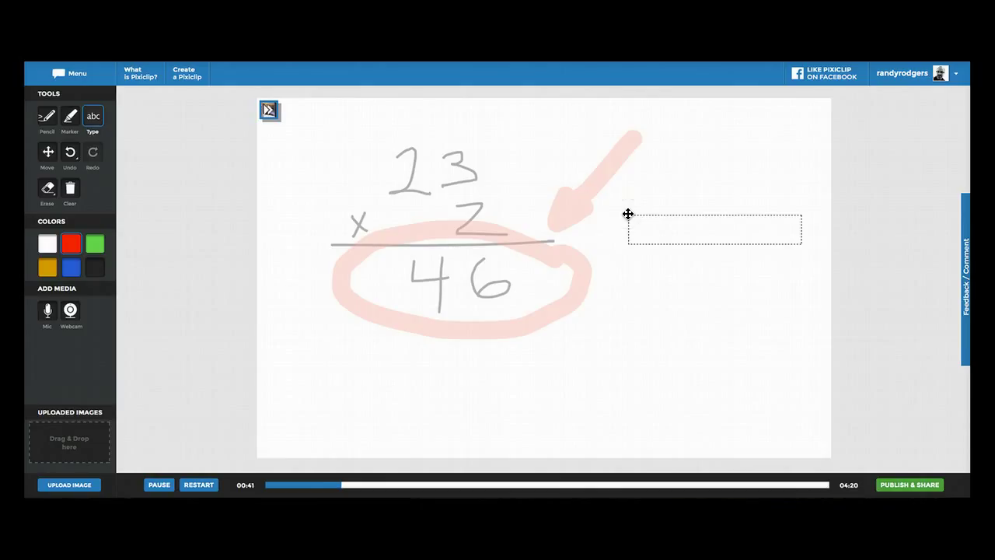
{"action": "type", "text": "123"}
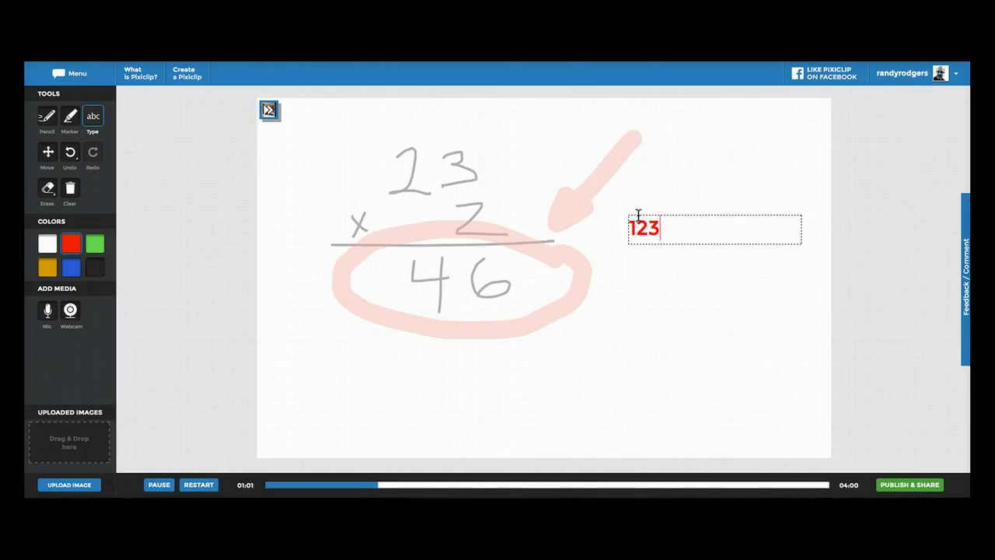
{"action": "type", "text": "456"}
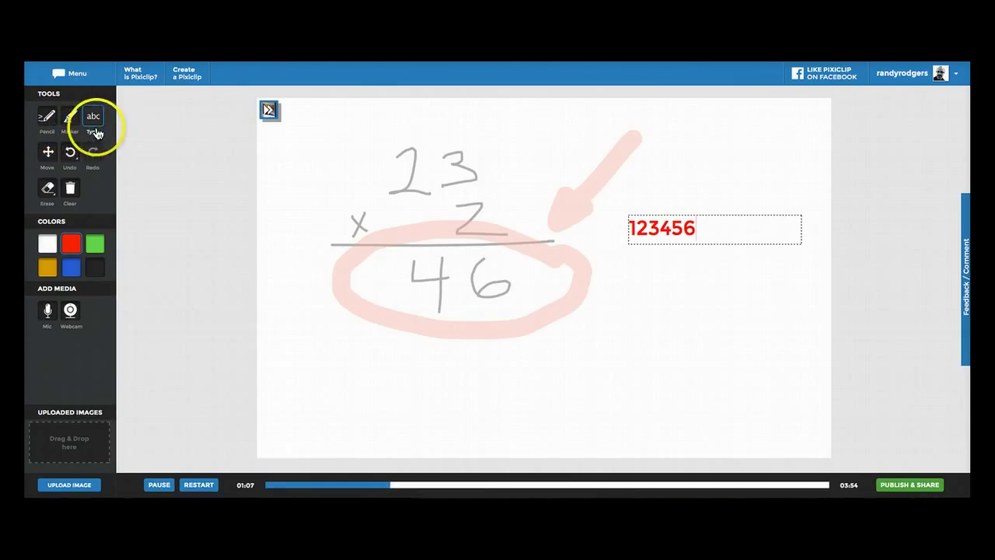
{"action": "left_click", "coordinate": [47, 151]}
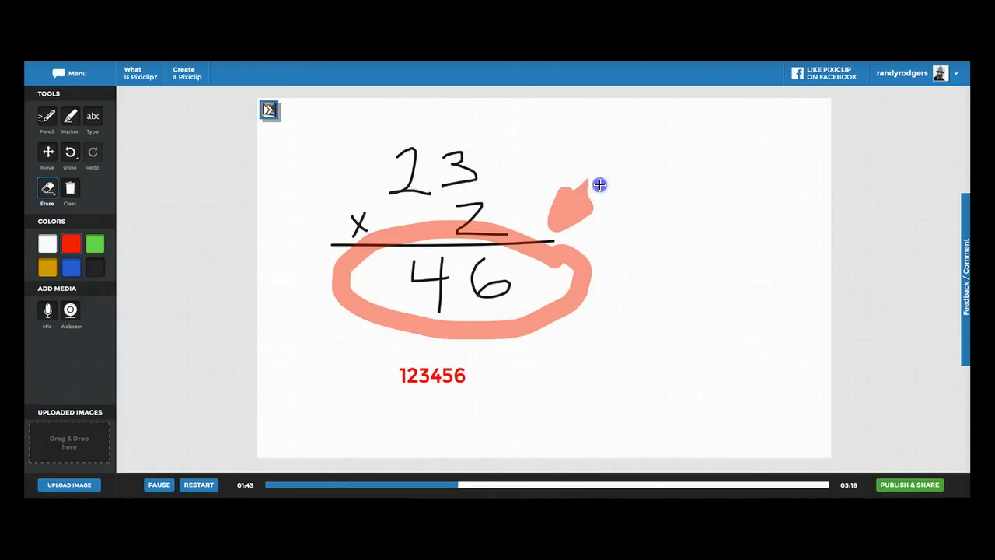
- Erase the pink arrow stroke beside the circled 46
{"action": "left_click_drag", "start_coordinate": [600, 185], "coordinate": [550, 215]}
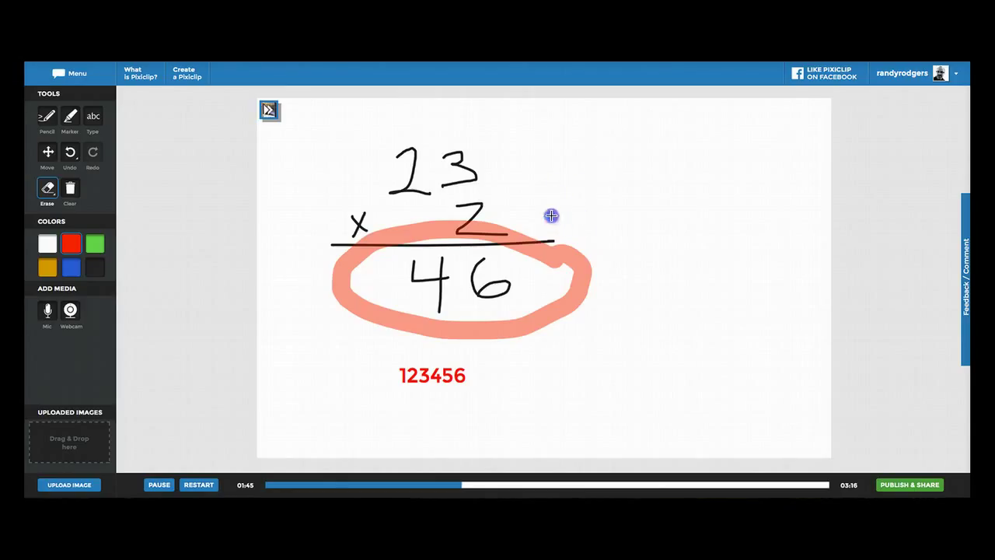
{"action": "mouse_move", "coordinate": [429, 207]}
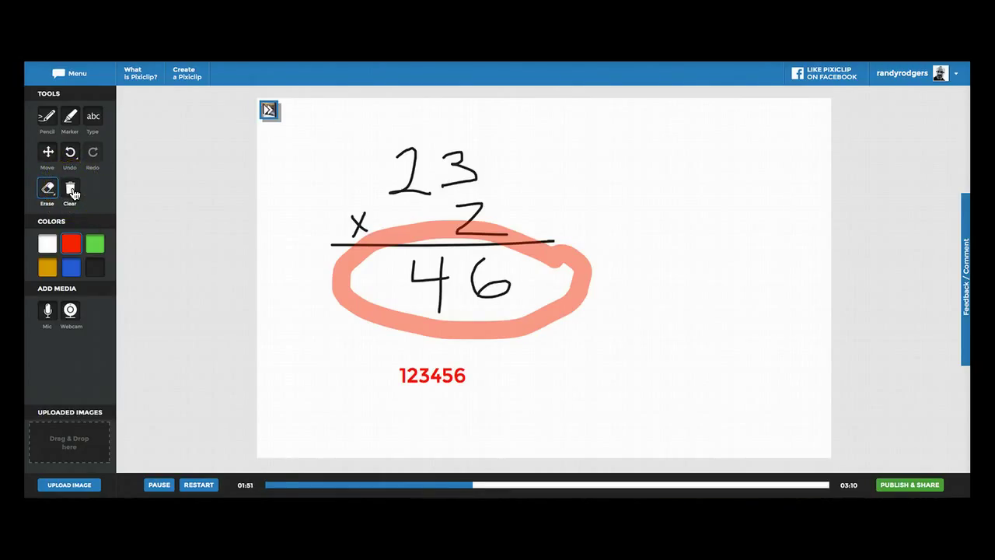
- Clear the sum, circle and red 123456 with the trash-can Clear tool
{"action": "left_click", "coordinate": [70, 189]}
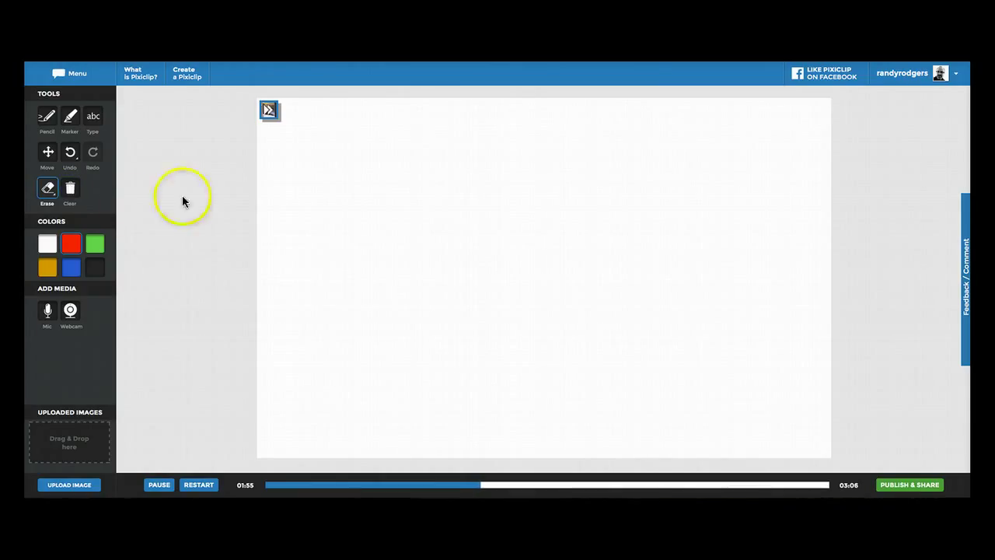
{"action": "mouse_move", "coordinate": [119, 282]}
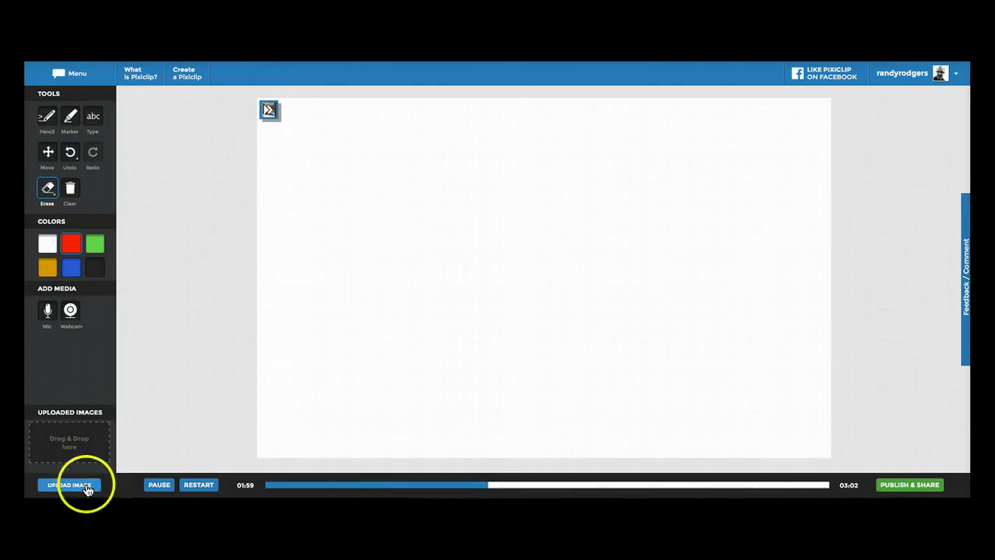
{"action": "mouse_move", "coordinate": [445, 208]}
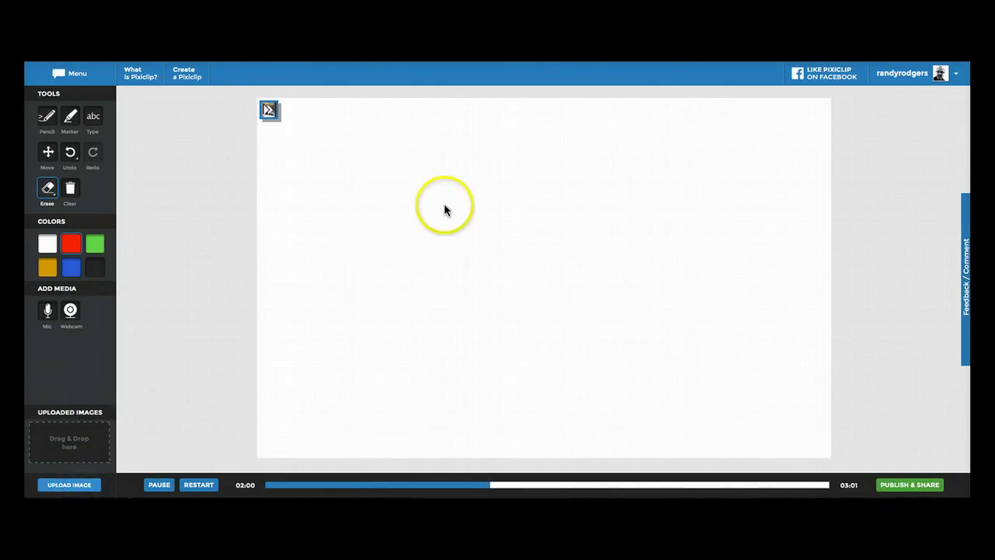
- Upload the ancient world map image through the File Upload dialog
{"action": "left_click", "coordinate": [68, 484]}
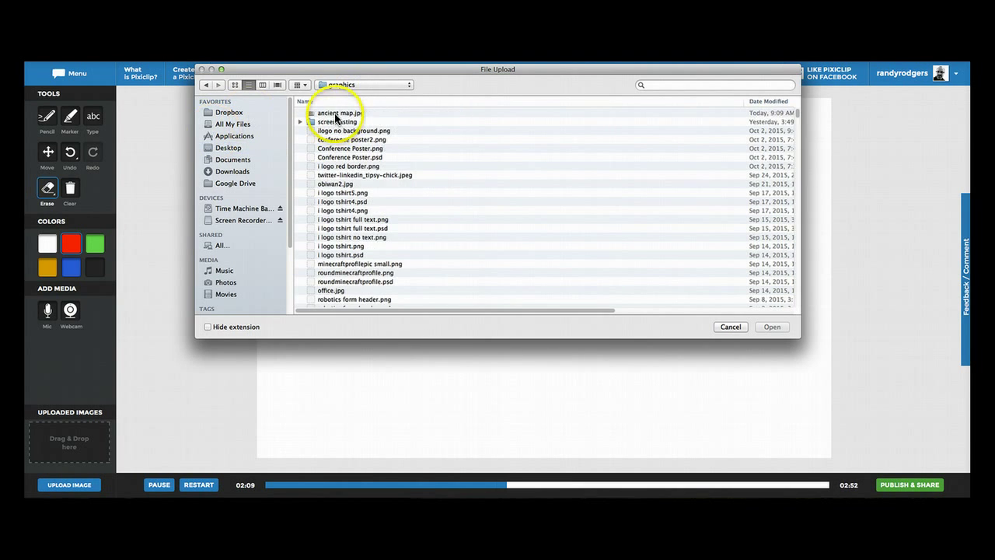
{"action": "left_click", "coordinate": [771, 327]}
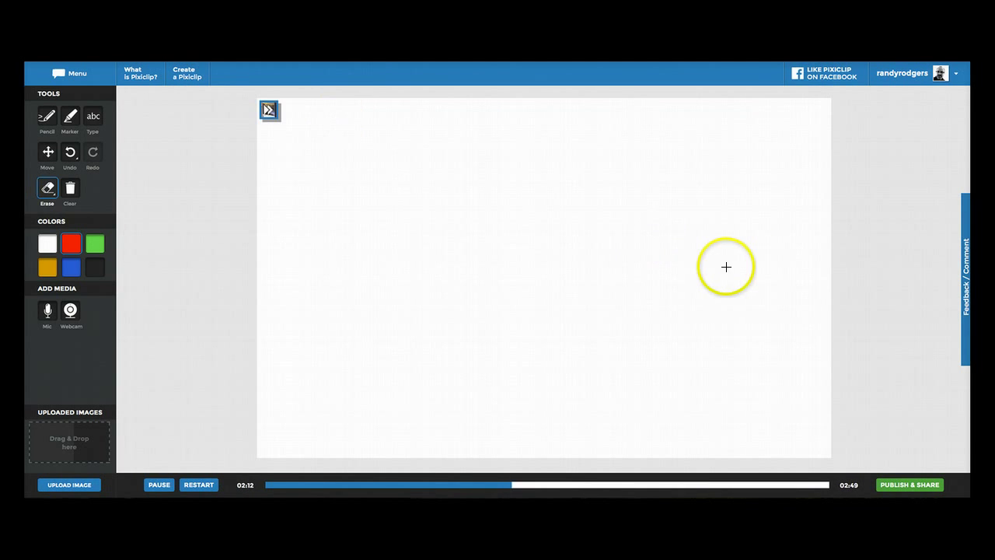
{"action": "mouse_move", "coordinate": [229, 346]}
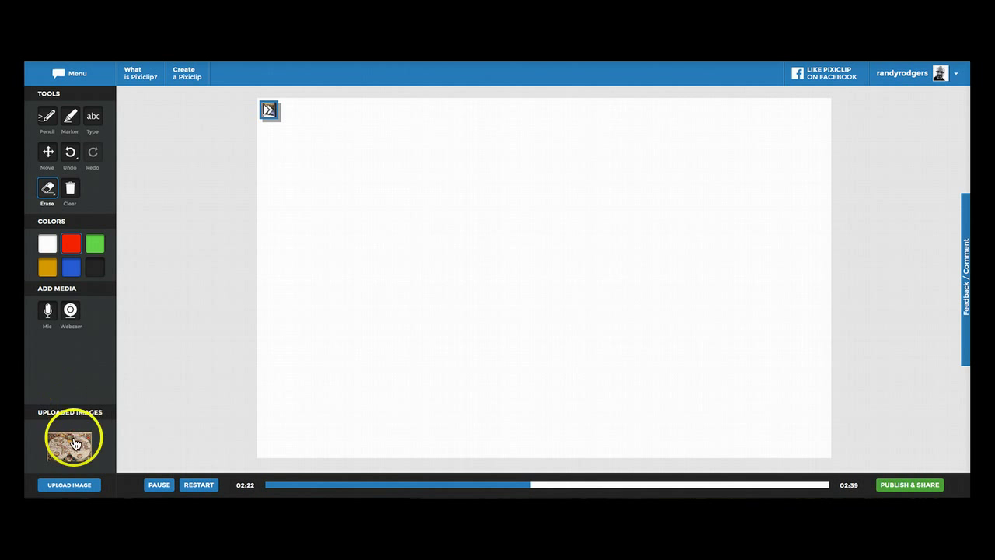
- Place the map, show the webcam, draw a red arrow to the Americas, then pause
{"action": "left_click", "coordinate": [68, 444]}
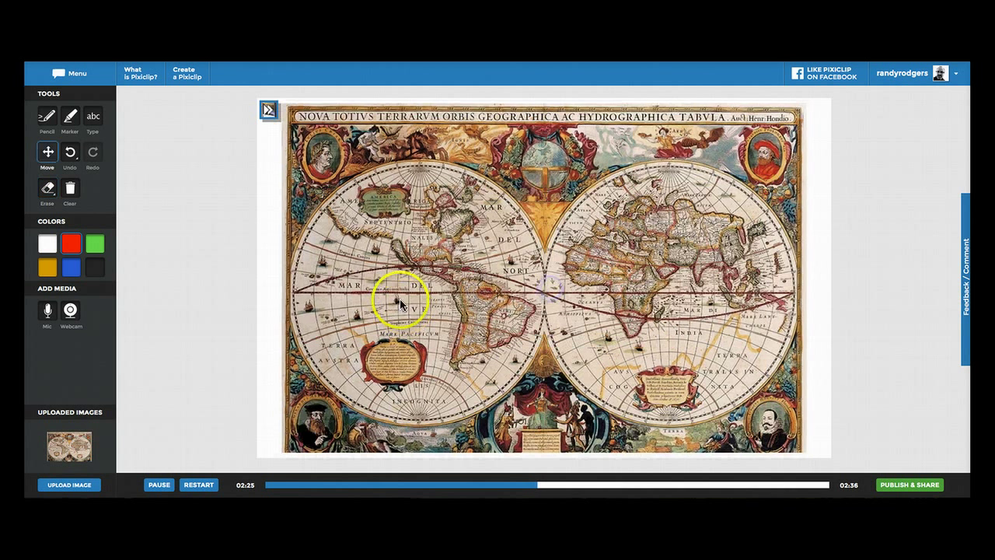
{"action": "left_click", "coordinate": [70, 310]}
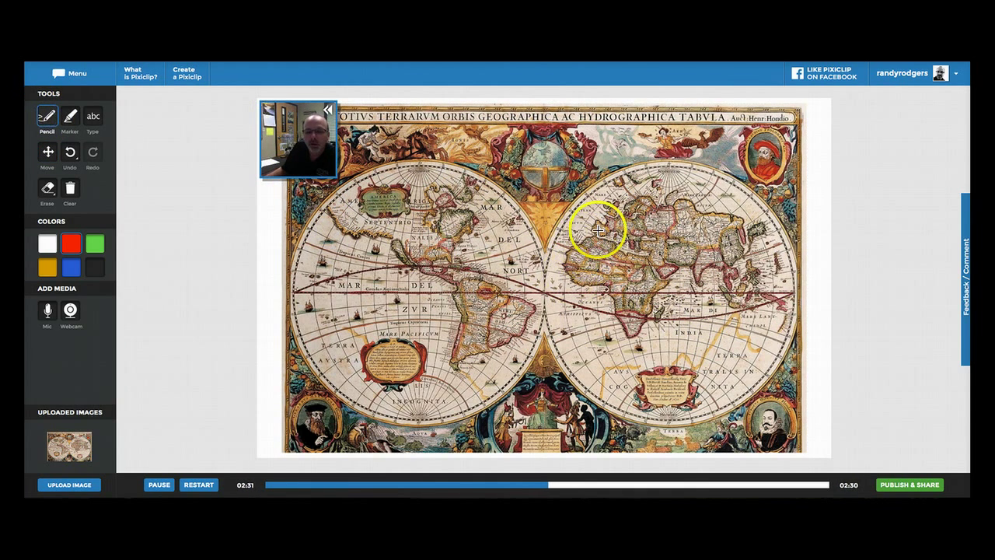
{"action": "left_click_drag", "start_coordinate": [598, 229], "coordinate": [482, 247]}
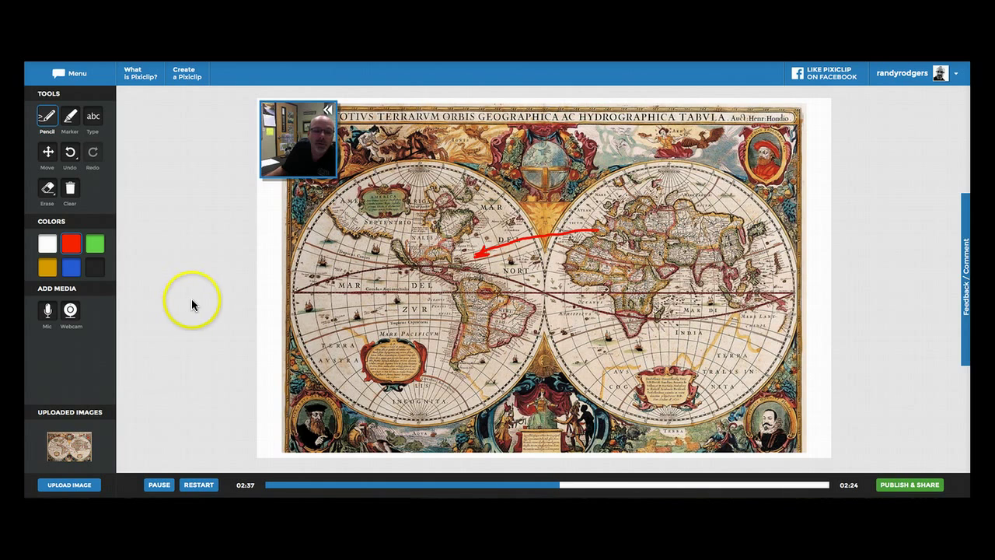
{"action": "mouse_move", "coordinate": [120, 206]}
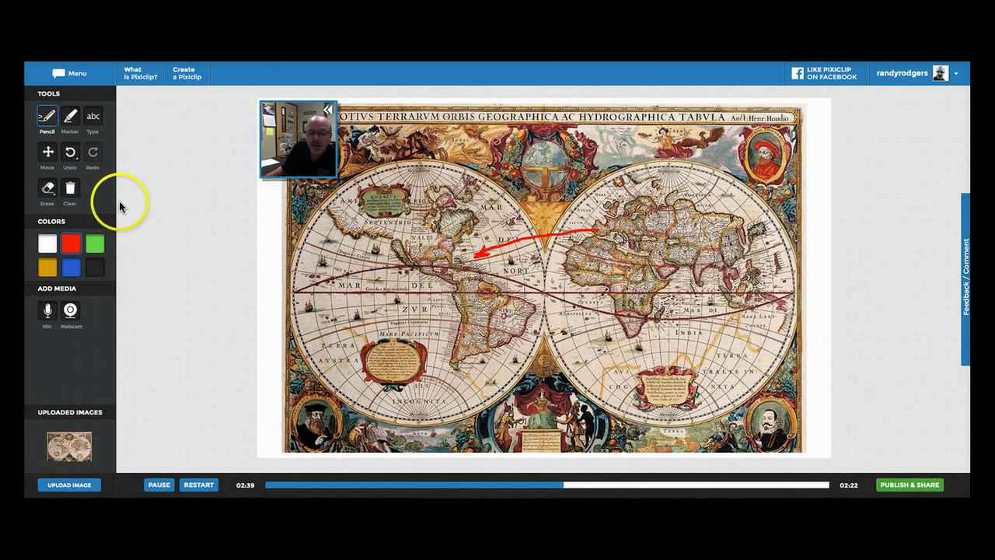
{"action": "mouse_move", "coordinate": [237, 455]}
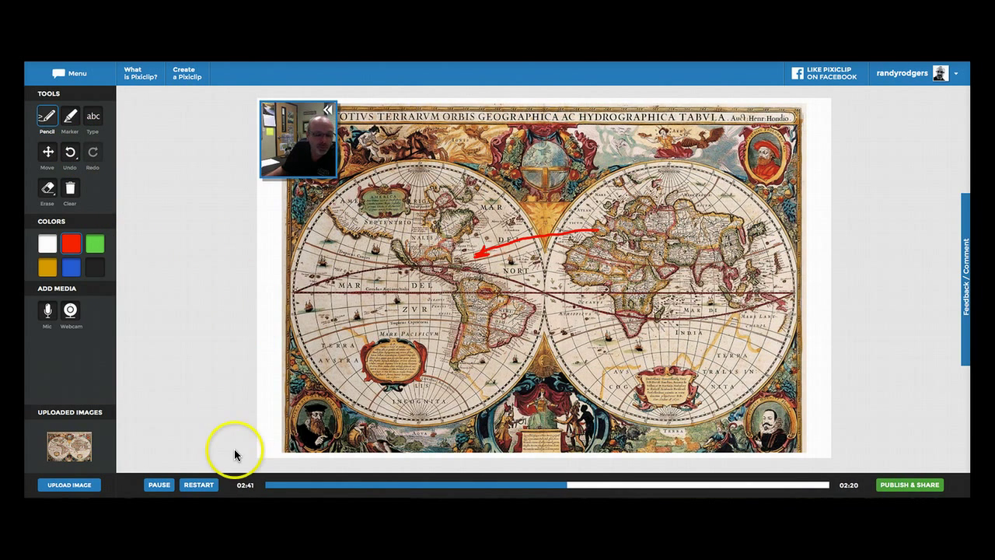
{"action": "left_click", "coordinate": [158, 484]}
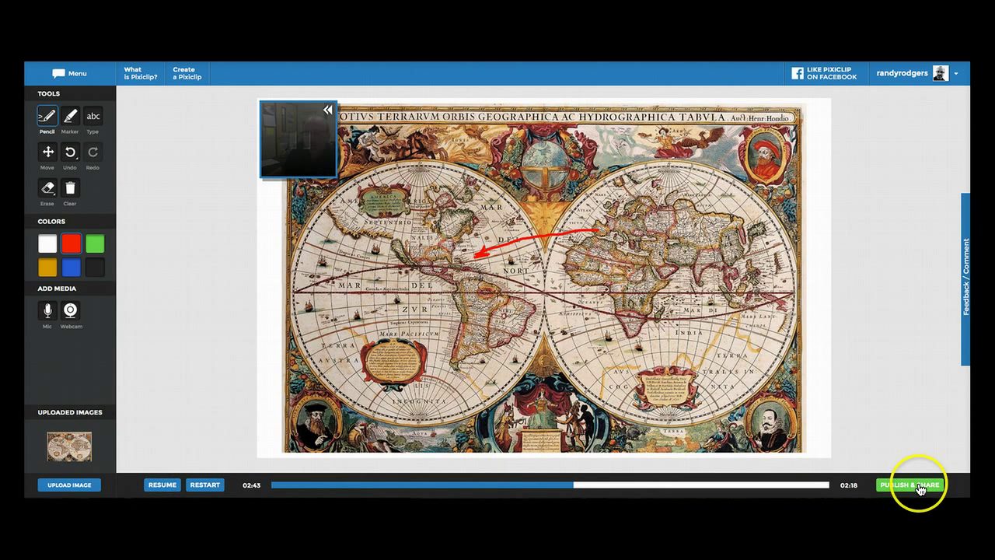
- Enter 'Pixiclip How To' as the Pixiclip name under Publish & Share and save
{"action": "left_click", "coordinate": [908, 484]}
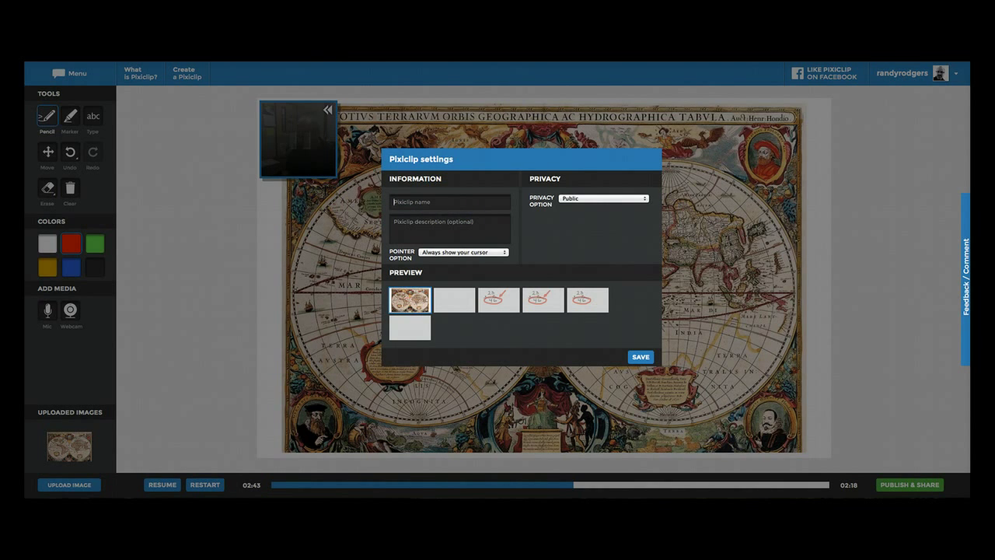
{"action": "type", "text": "Pixipi"}
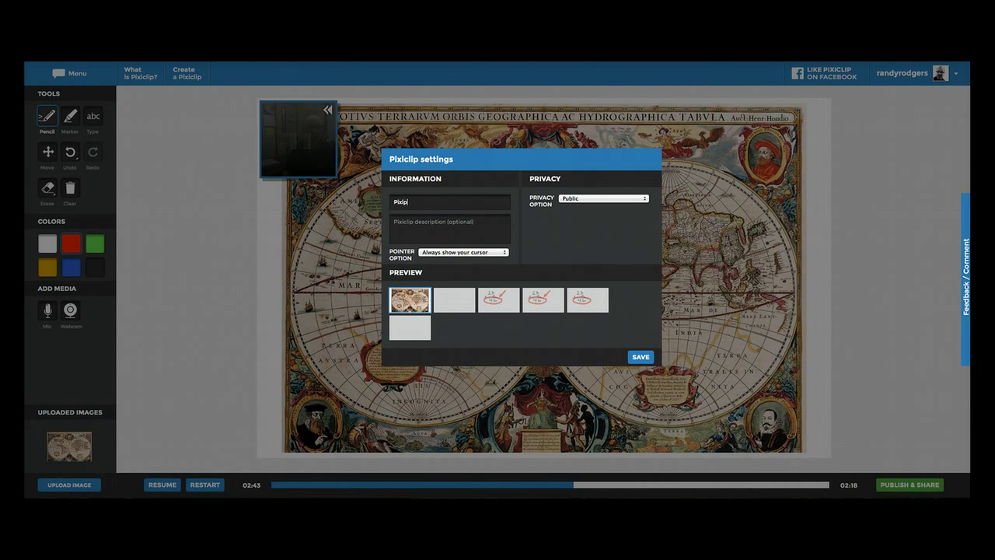
{"action": "type", "text": "Hoj"}
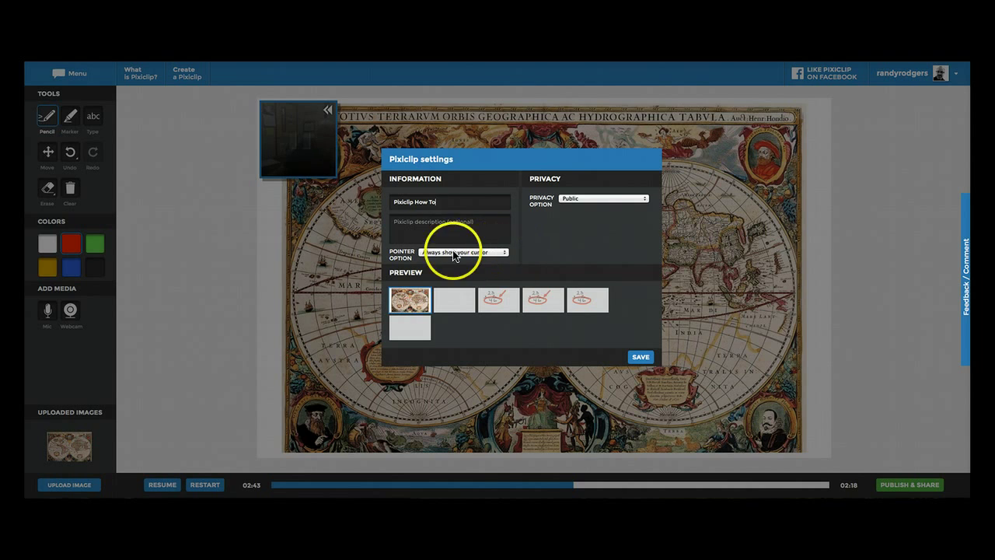
{"action": "mouse_move", "coordinate": [501, 256]}
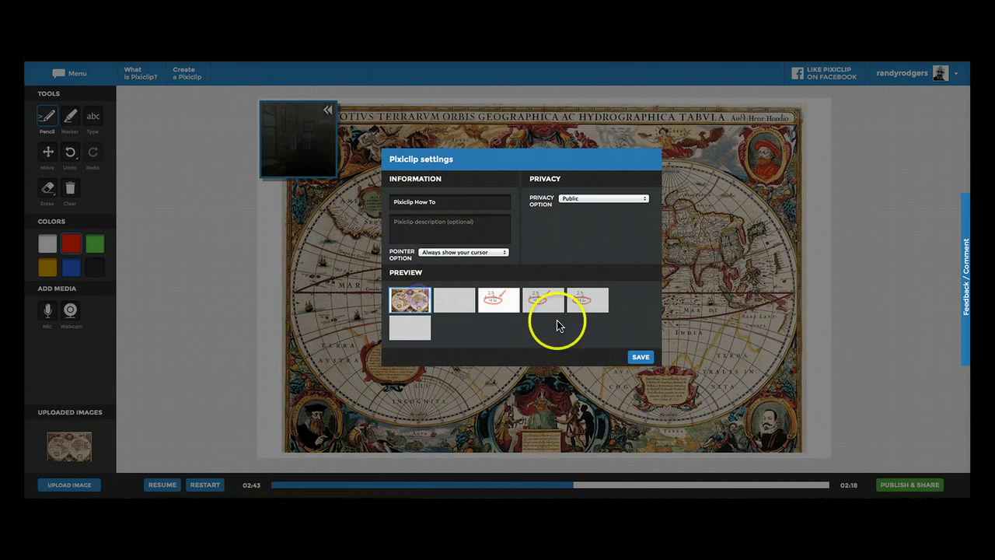
{"action": "left_click", "coordinate": [640, 356]}
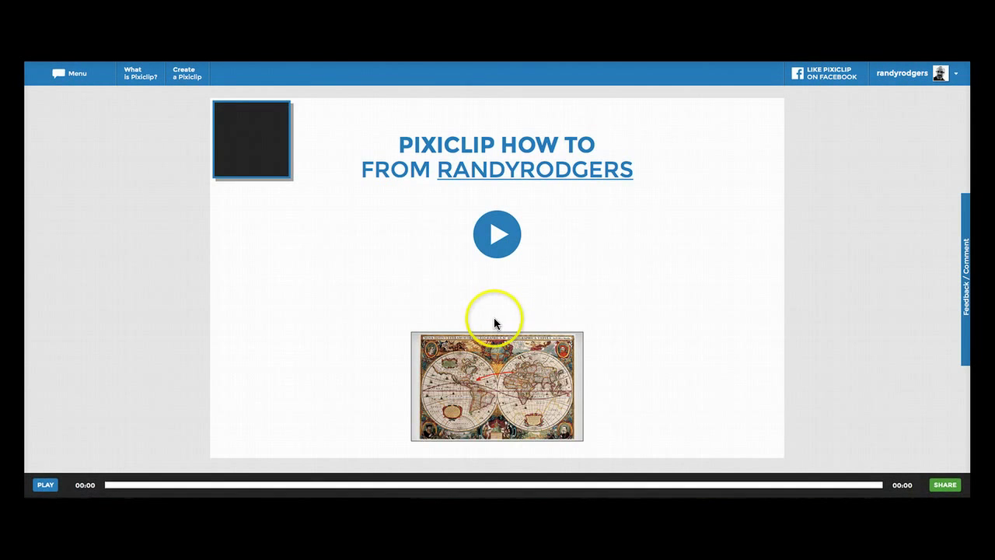
- Play and pause the published lesson, then open the profile page through the username link
{"action": "left_click", "coordinate": [497, 234]}
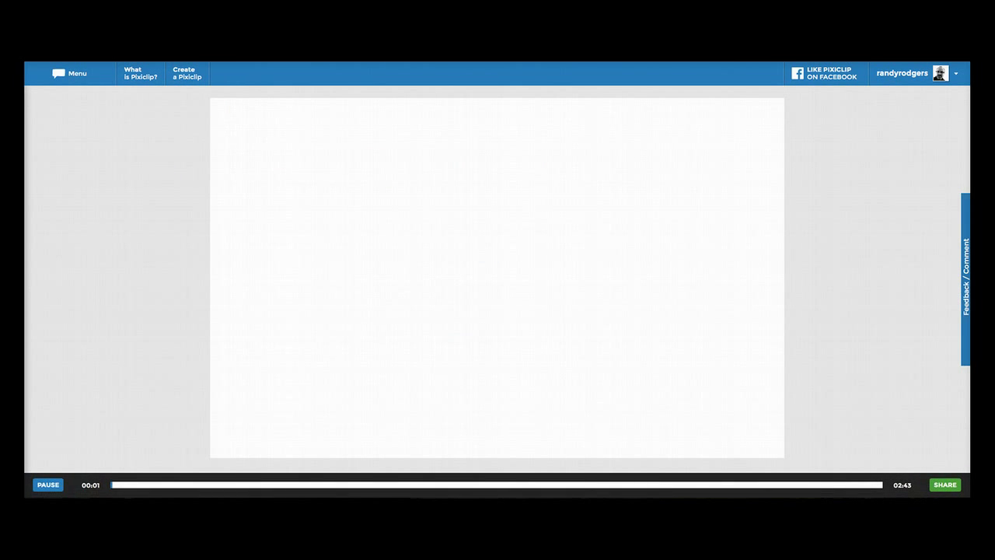
{"action": "left_click", "coordinate": [47, 485]}
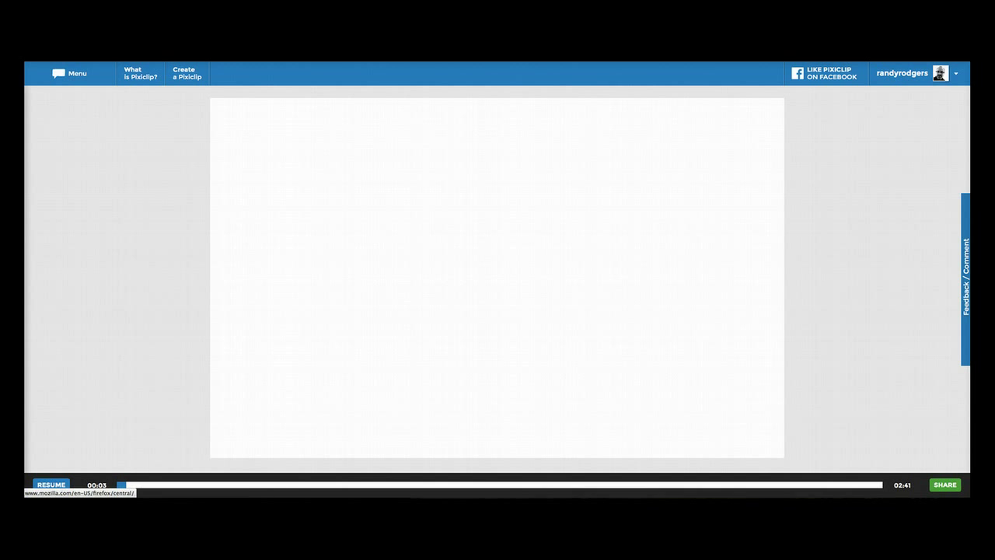
{"action": "left_click", "coordinate": [51, 484]}
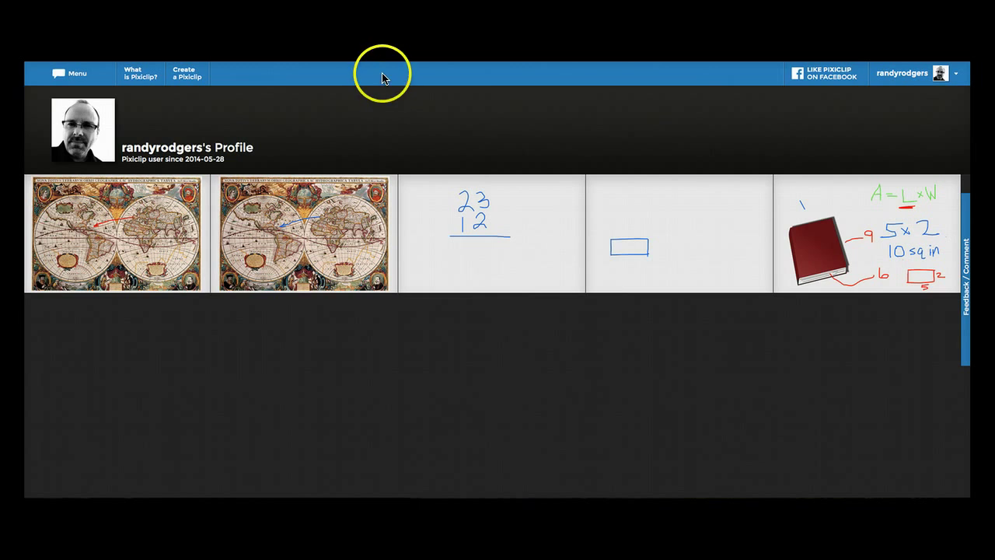
{"action": "mouse_move", "coordinate": [237, 344]}
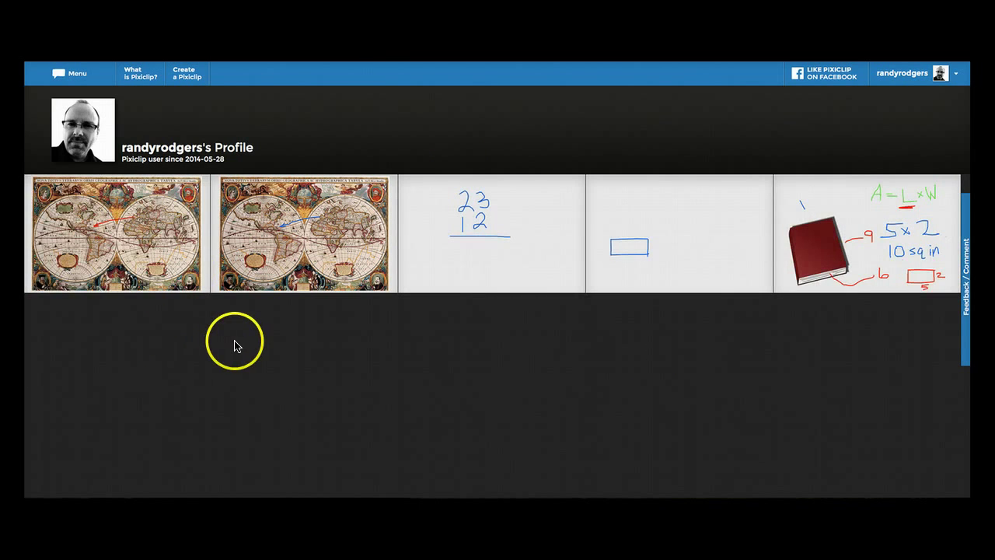
{"action": "mouse_move", "coordinate": [294, 359]}
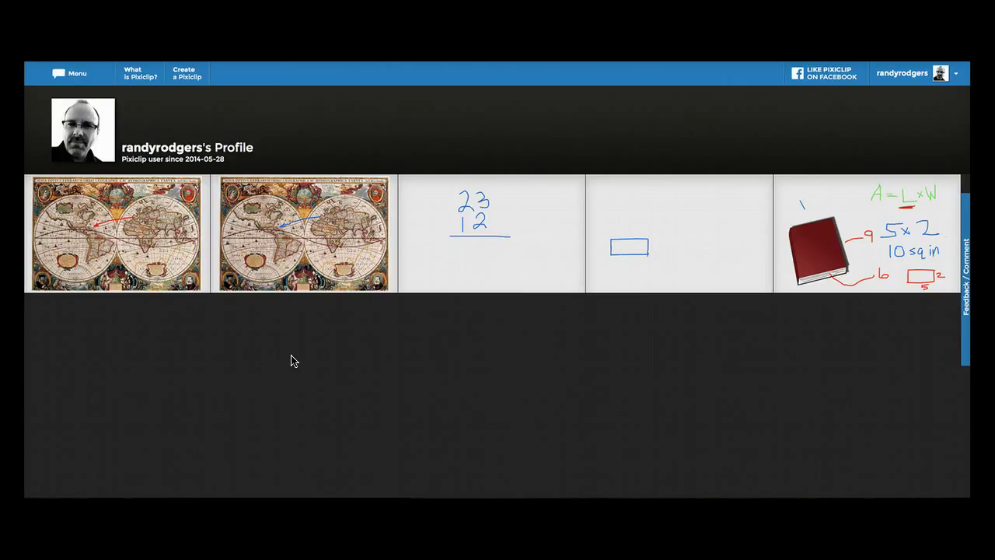
{"action": "left_click", "coordinate": [303, 356]}
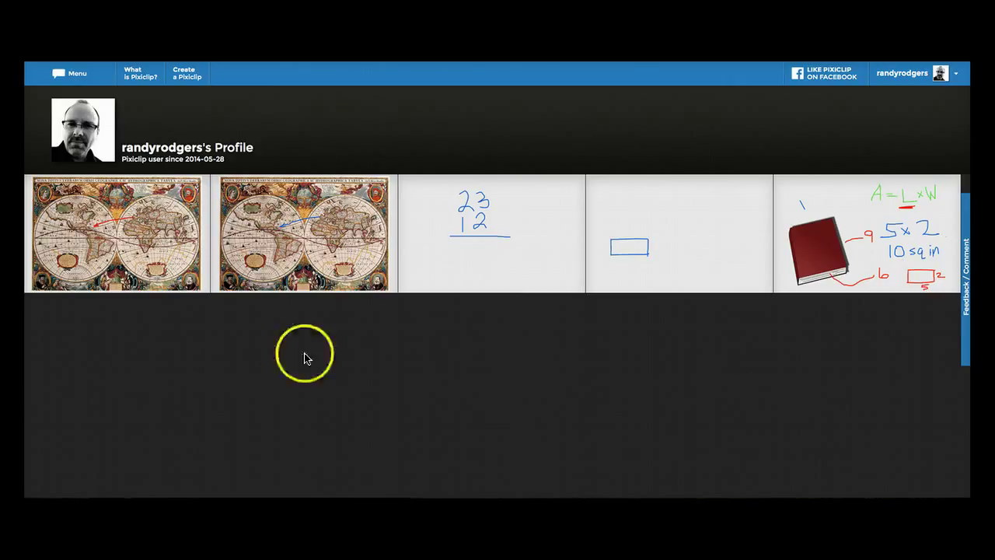
{"action": "mouse_move", "coordinate": [346, 362]}
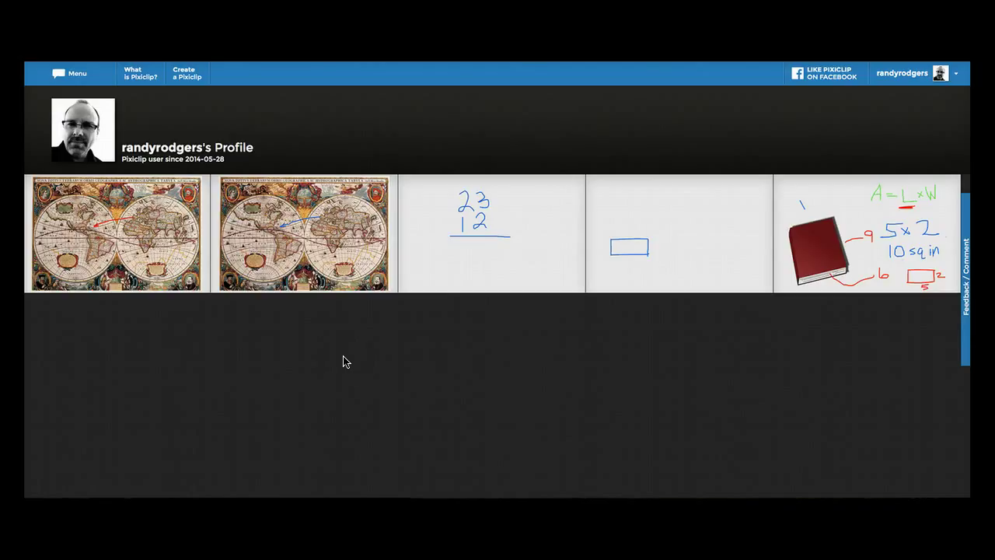